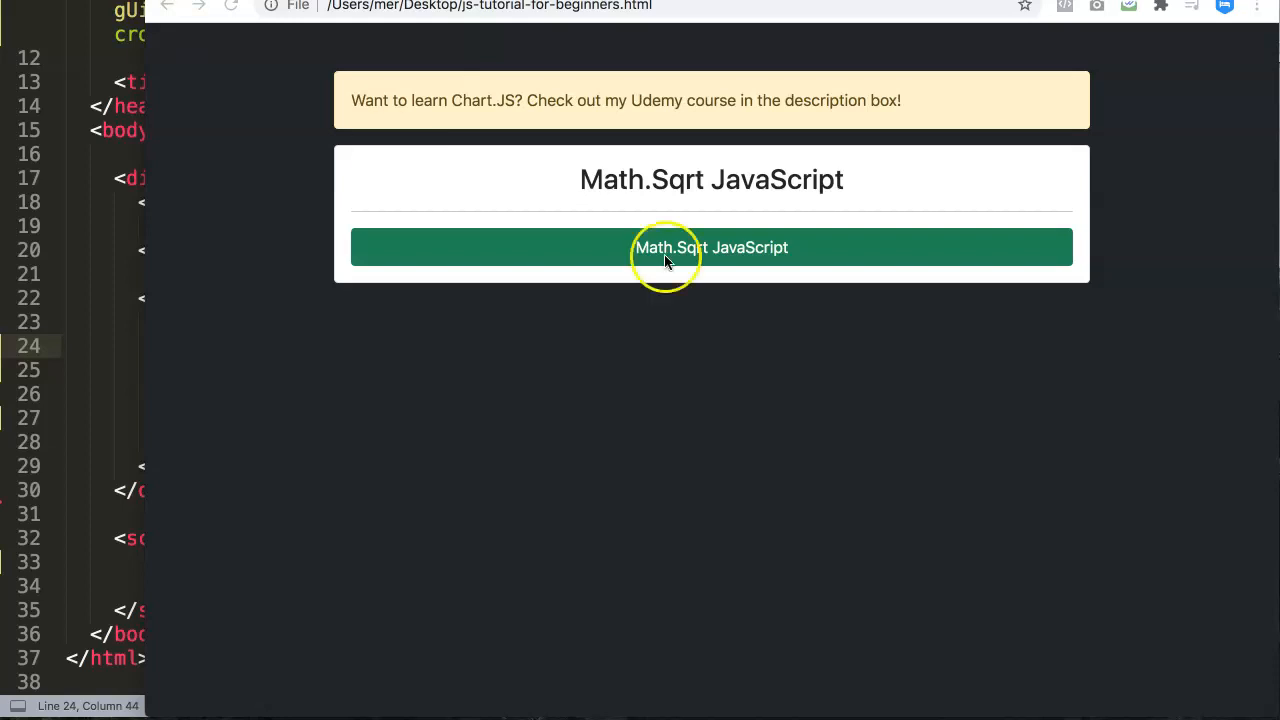
Write const num = 100; and console.log(num); inside the script tag
double_click(668, 180)
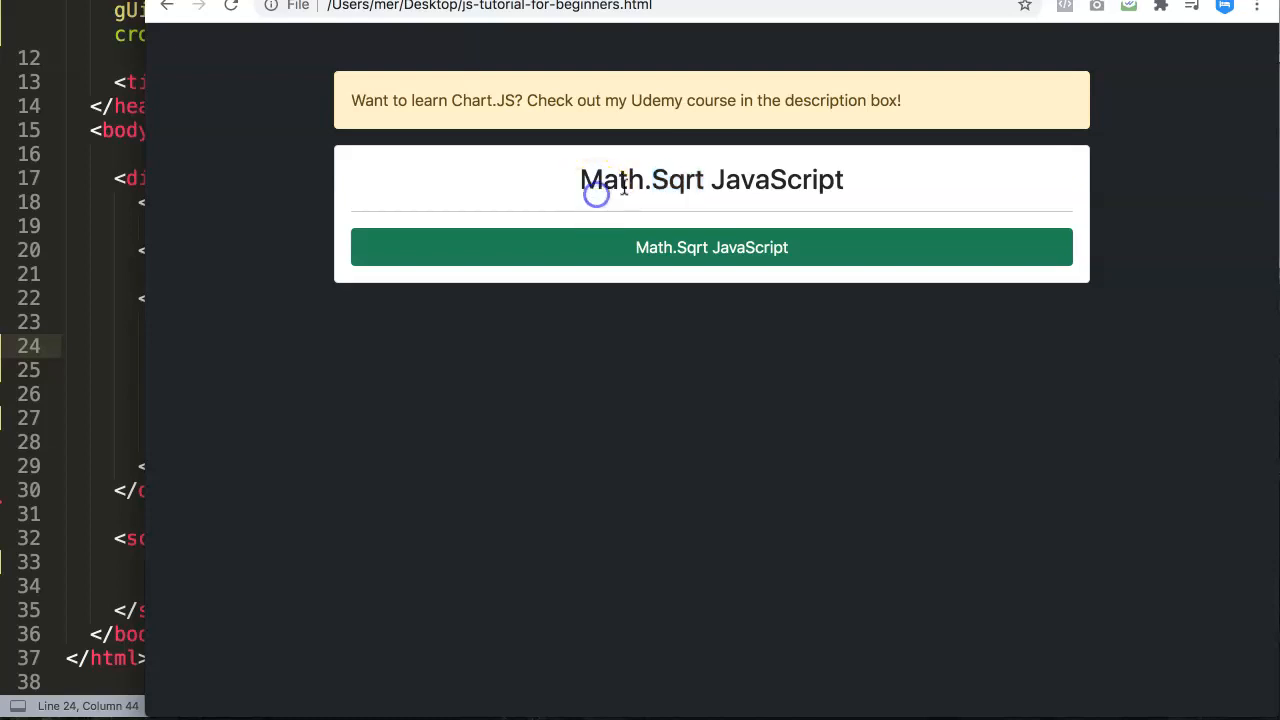
mouse_move(316, 304)
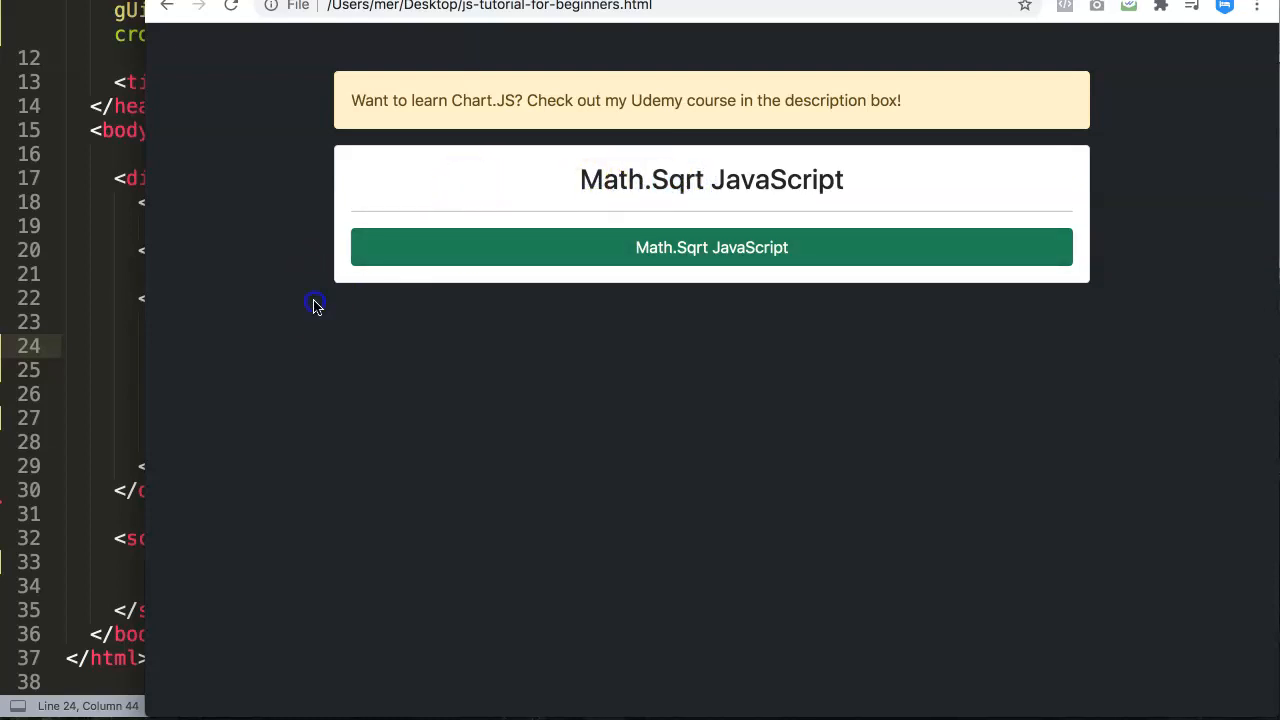
mouse_move(292, 486)
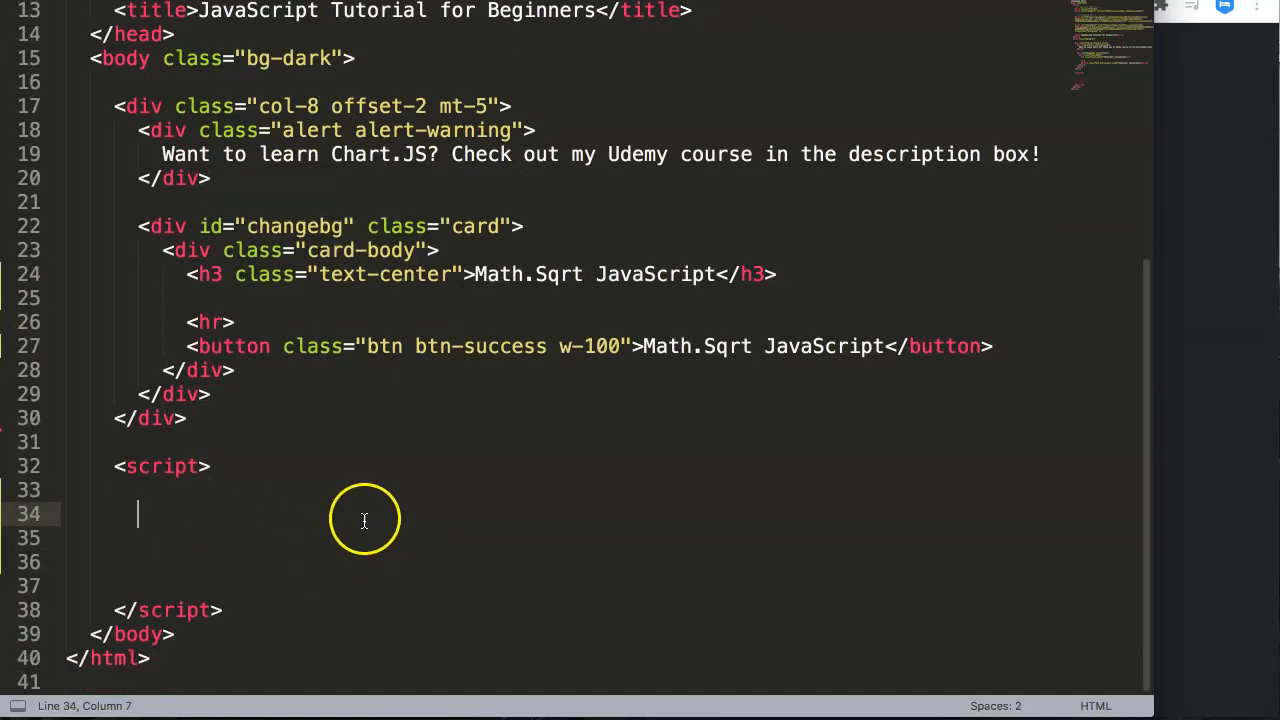
text(const)
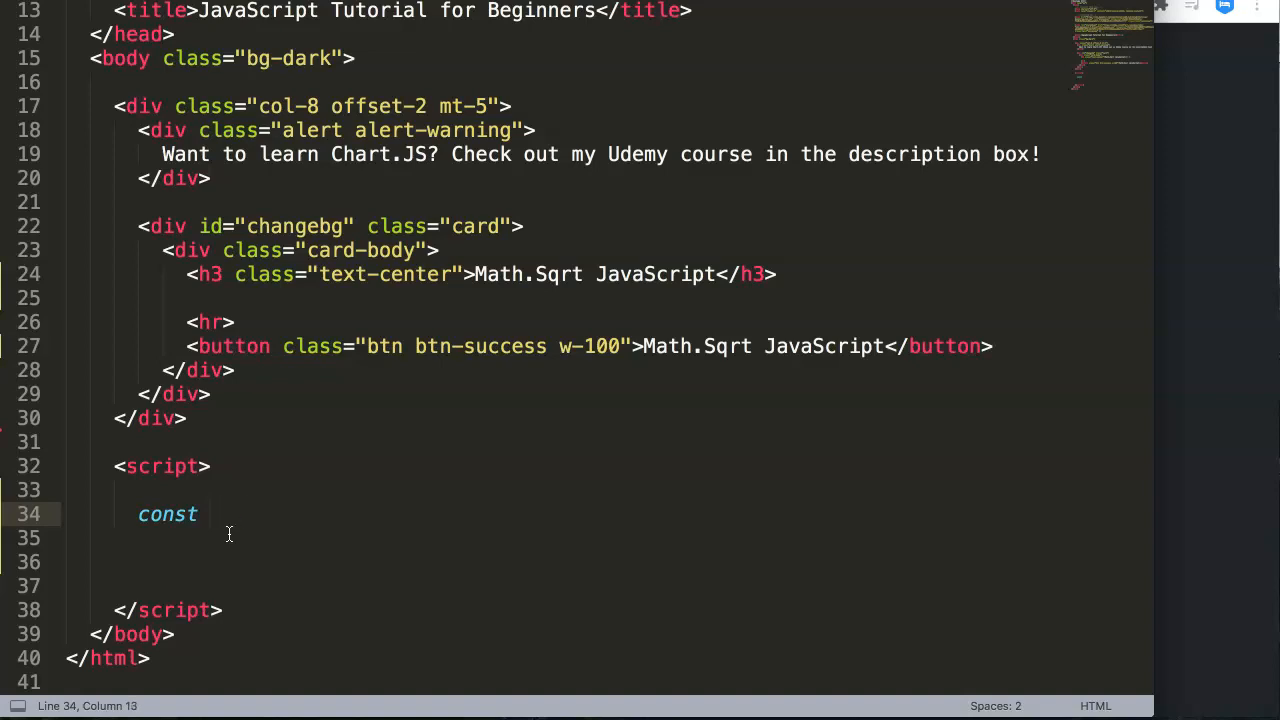
text(num = 100;)
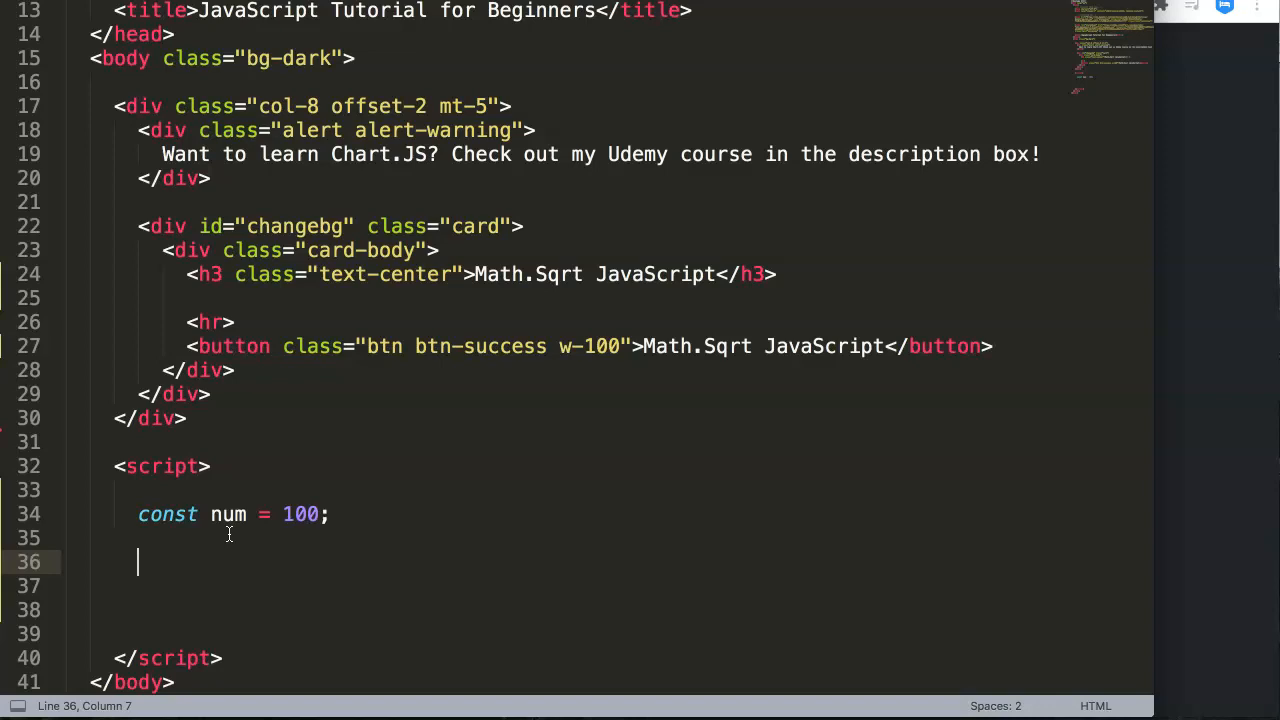
text(console.log)
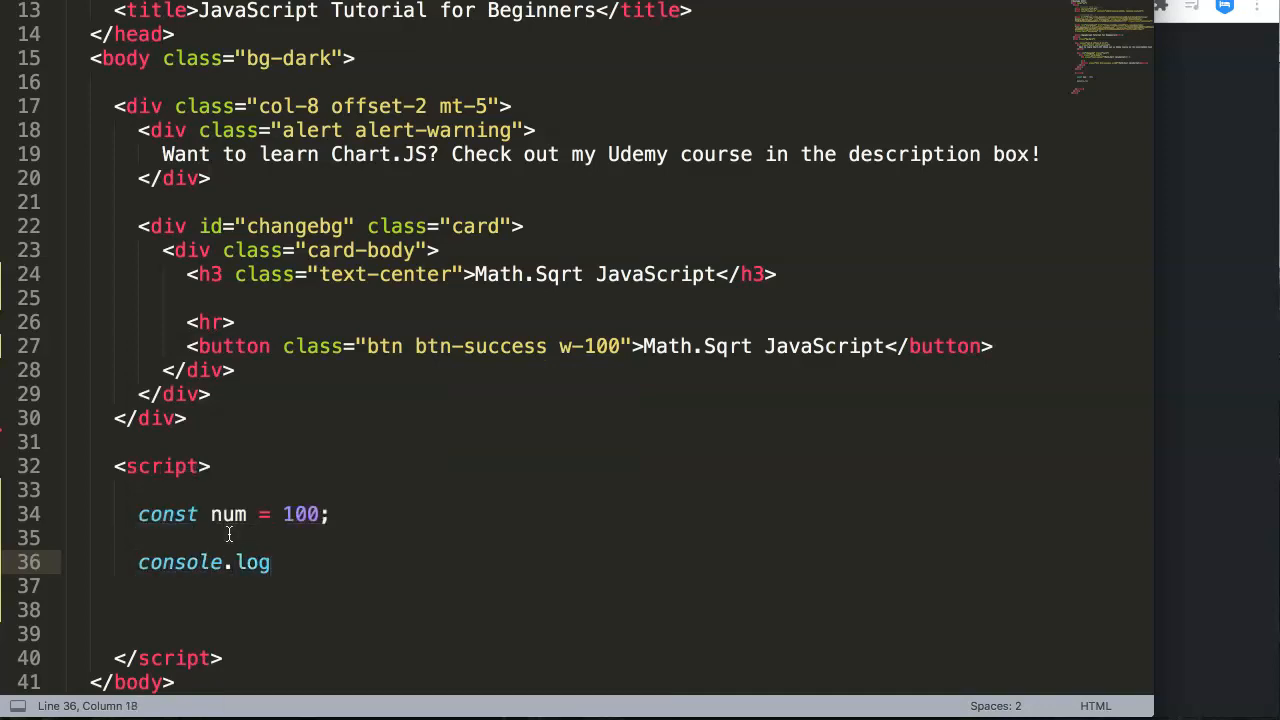
text(();)
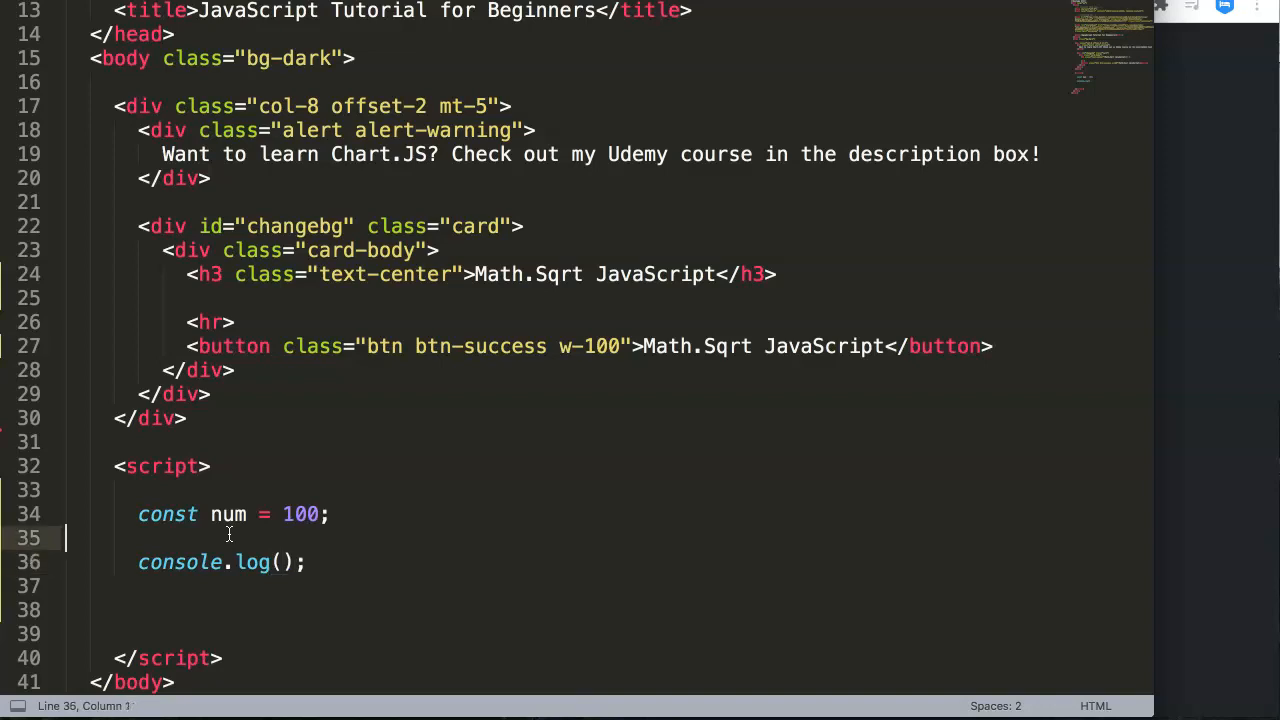
text(num)
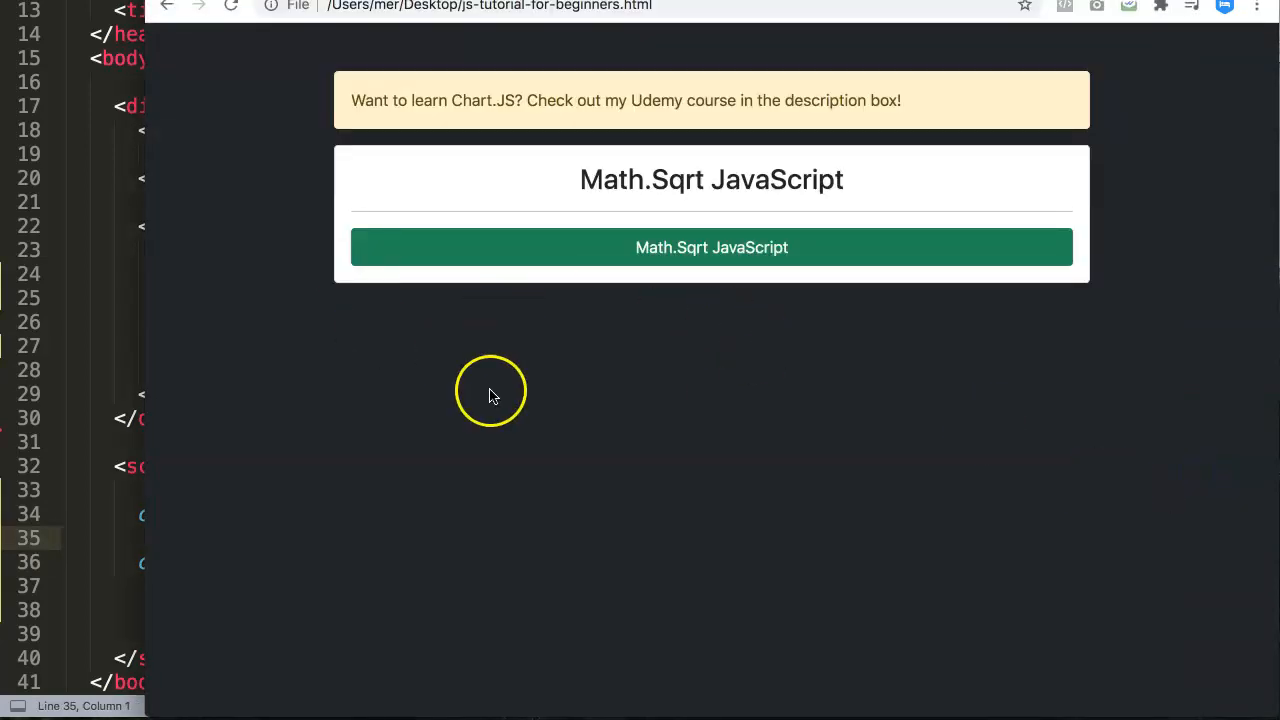
mouse_move(724, 488)
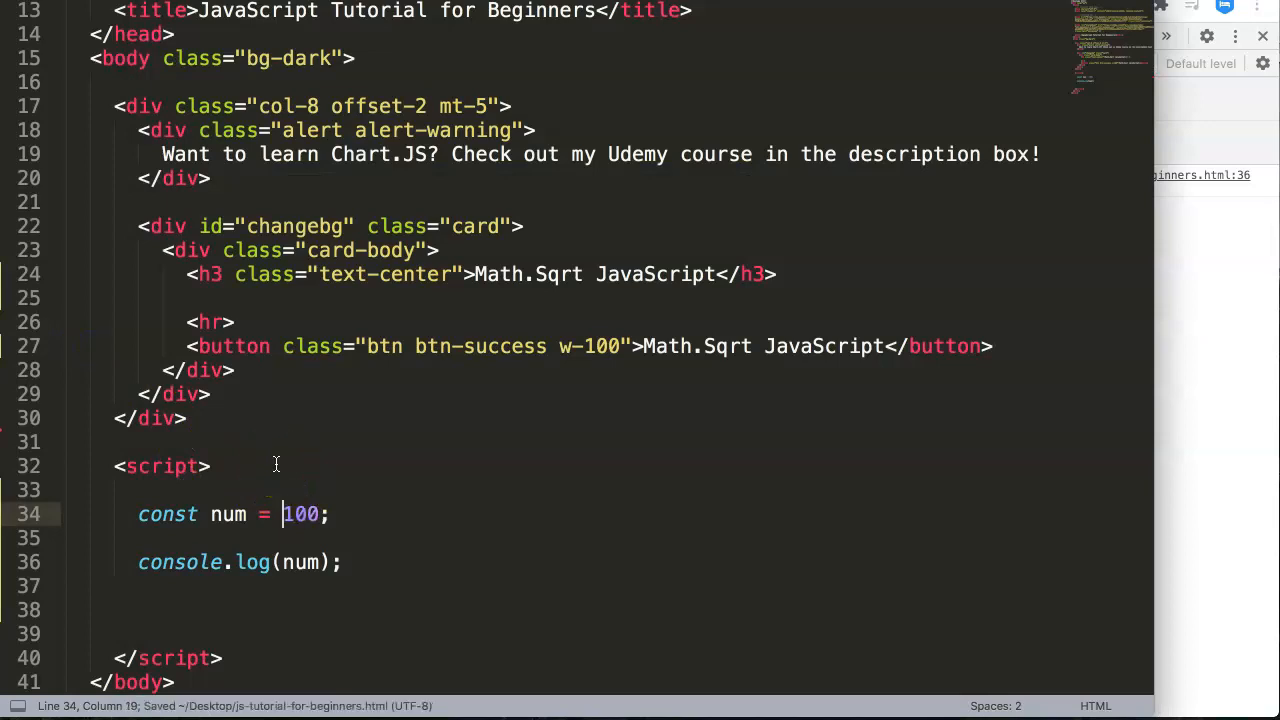
mouse_move(444, 456)
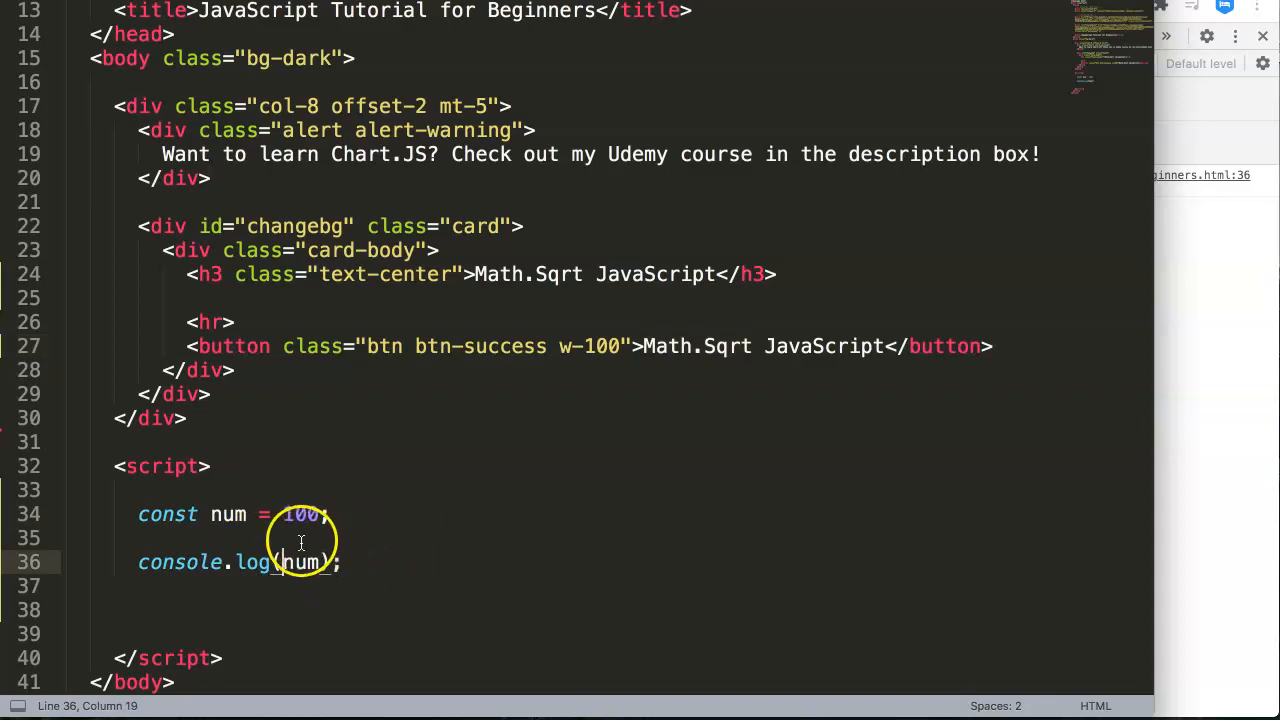
Change the log line to console.log(Math.sqrt(num)); and set num to 27
text(Math.)
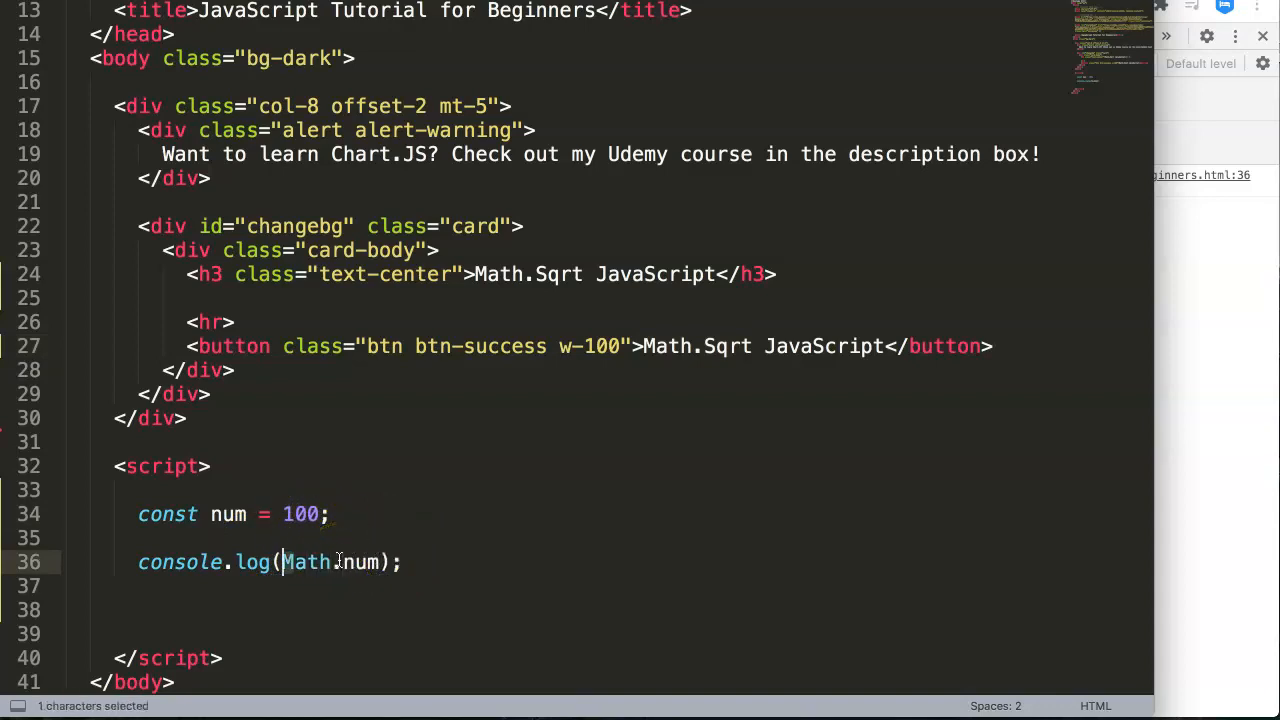
text(s)
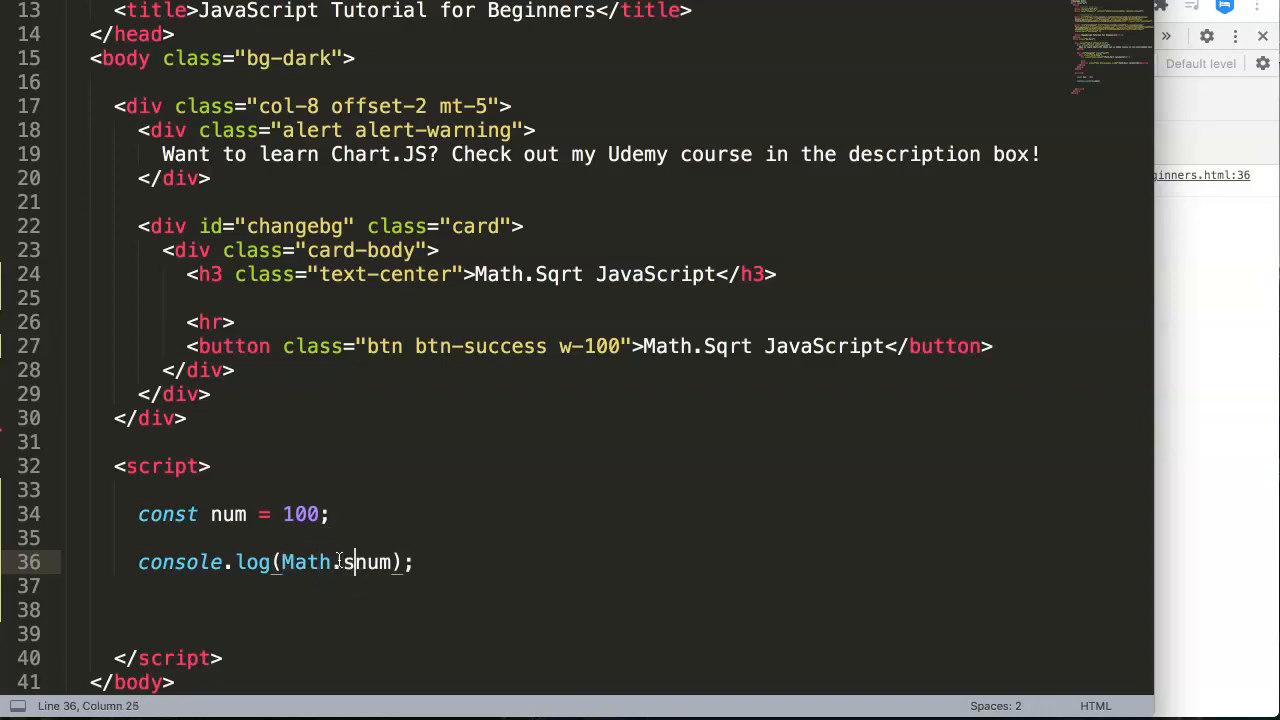
text(sqrt)
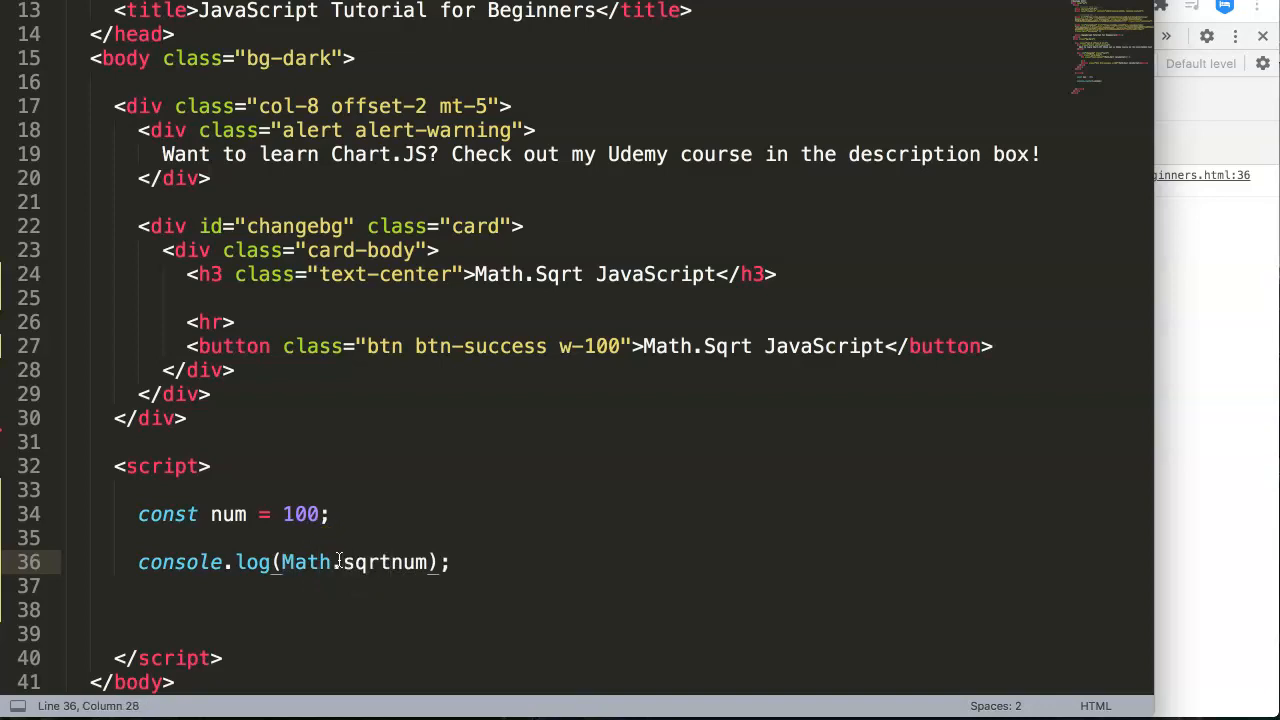
text((num))
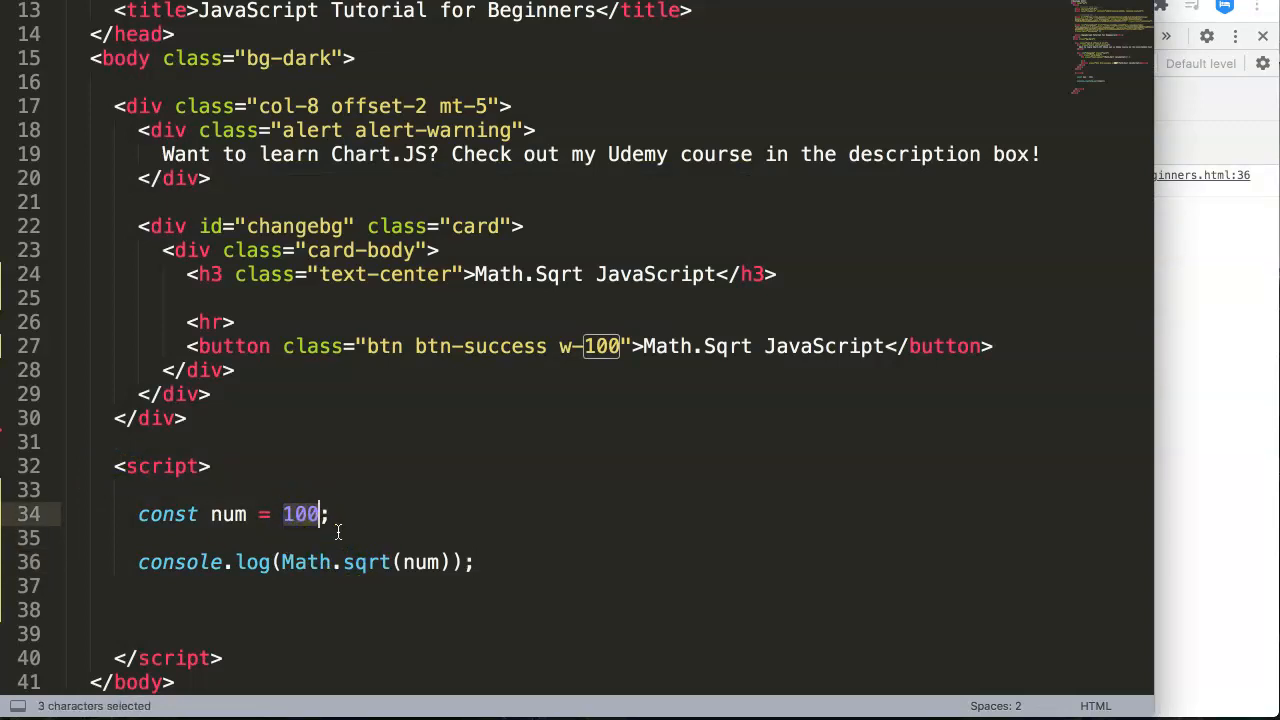
text(27)
text(console.log(Math.pow( , ));)
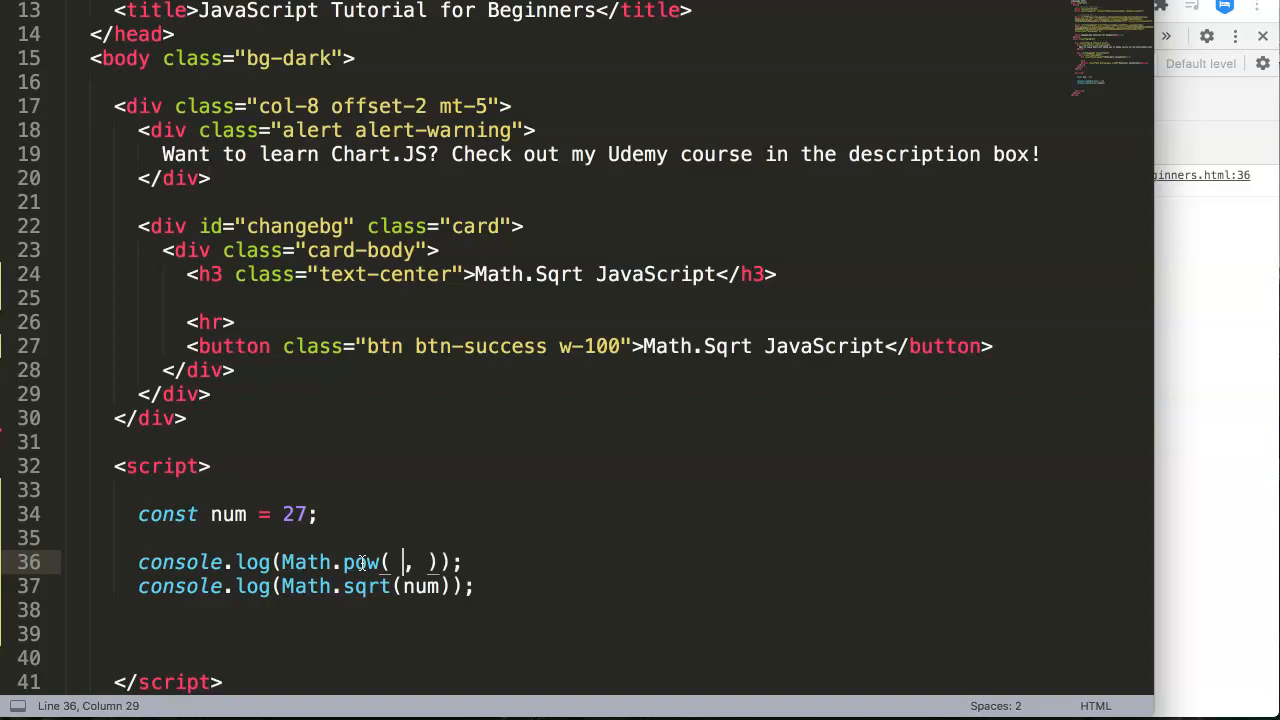
Complete console.log(Math.pow(10, 2)); above the sqrt log and set num to 10
text(10)
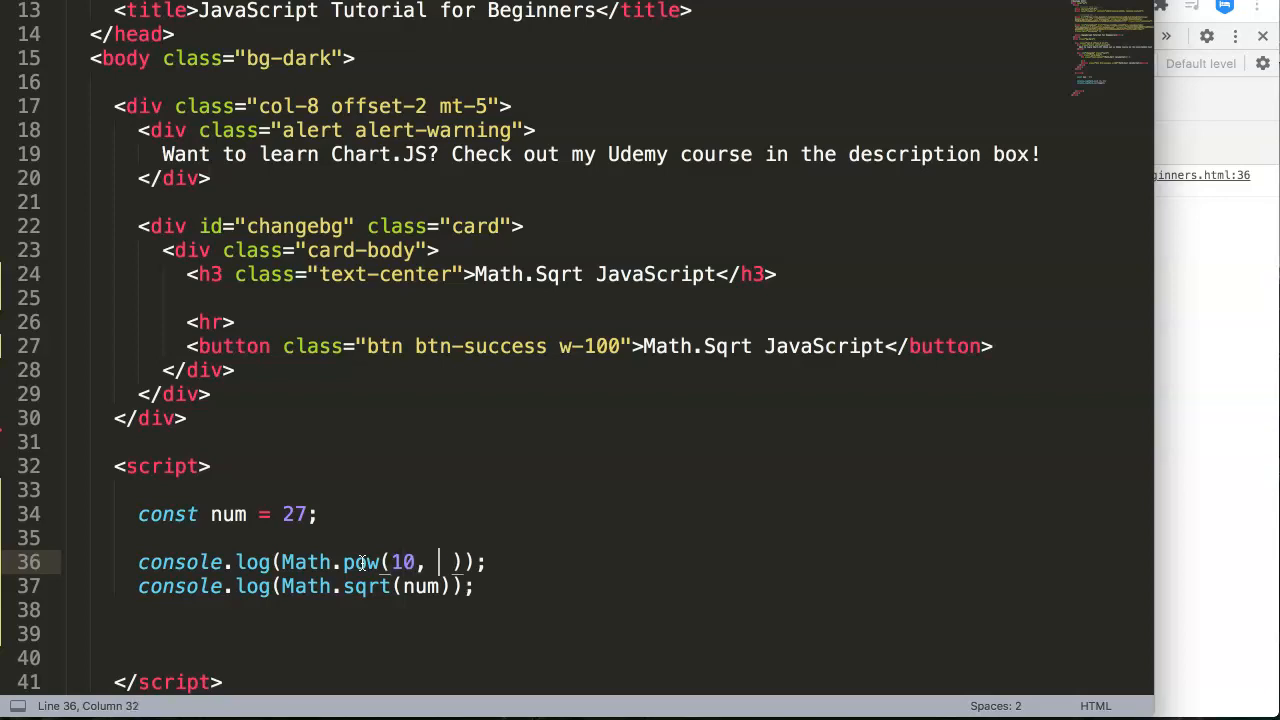
text(2)
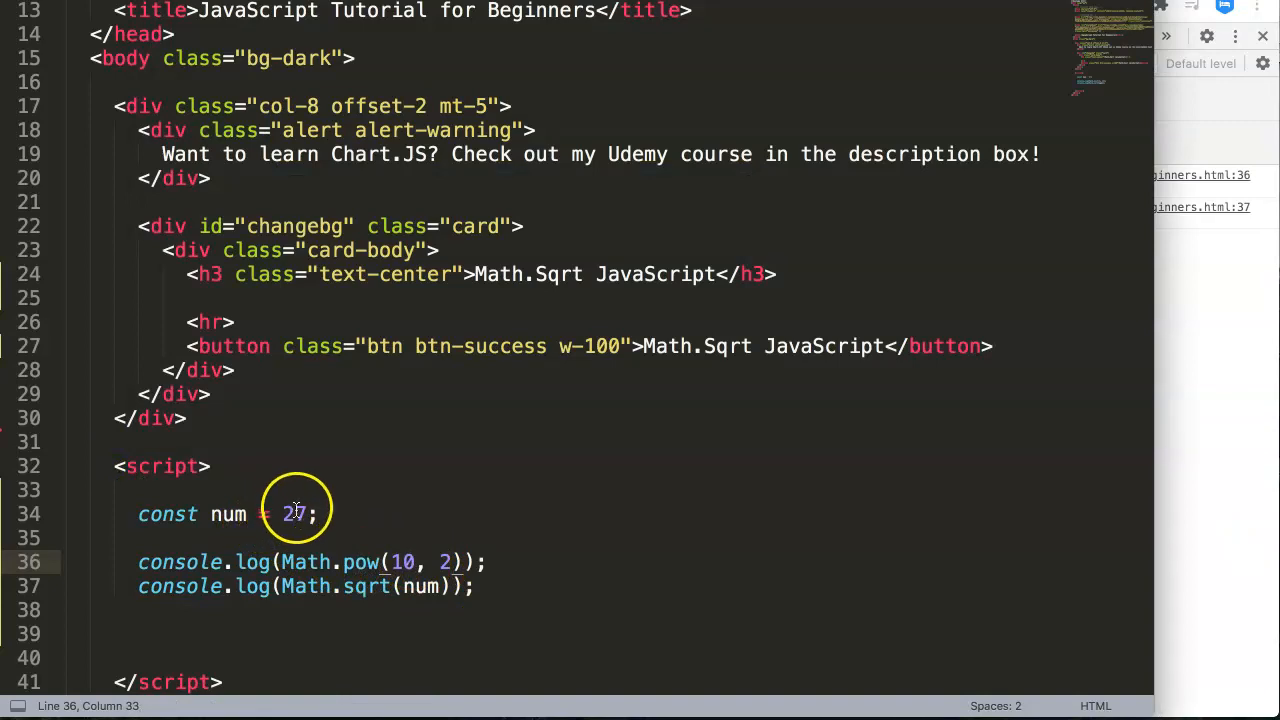
text(10)
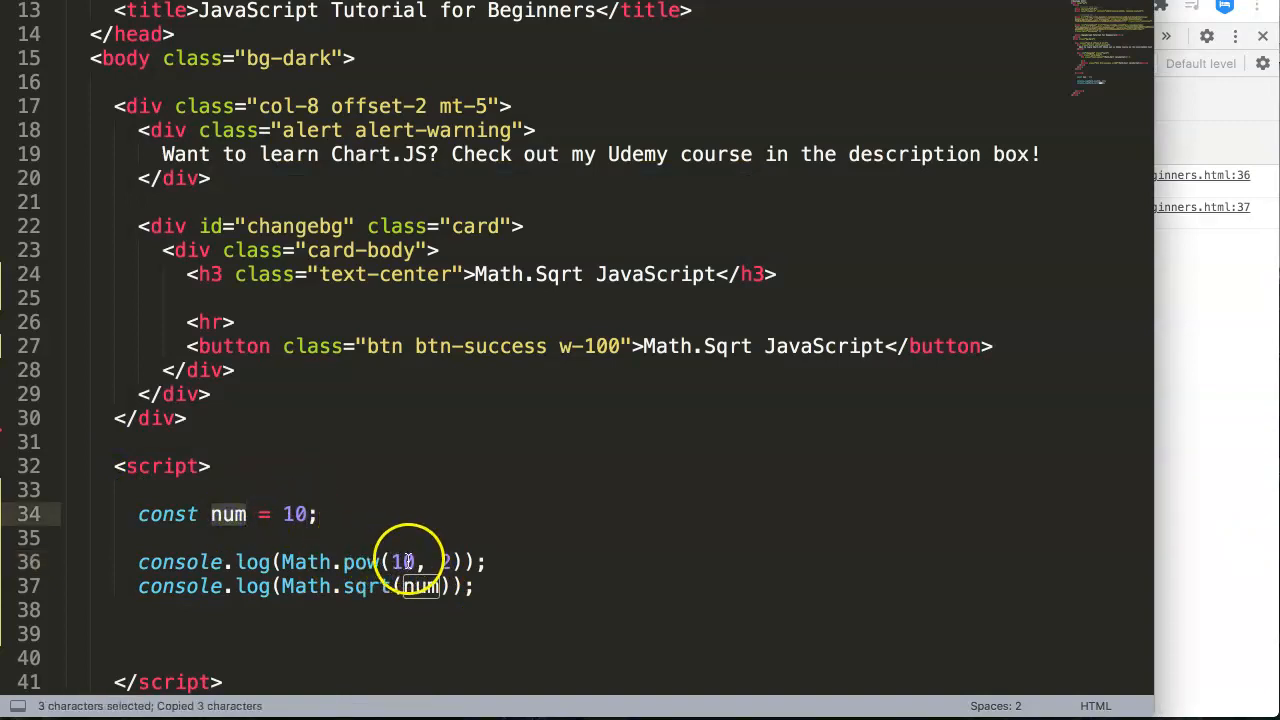
text(num)
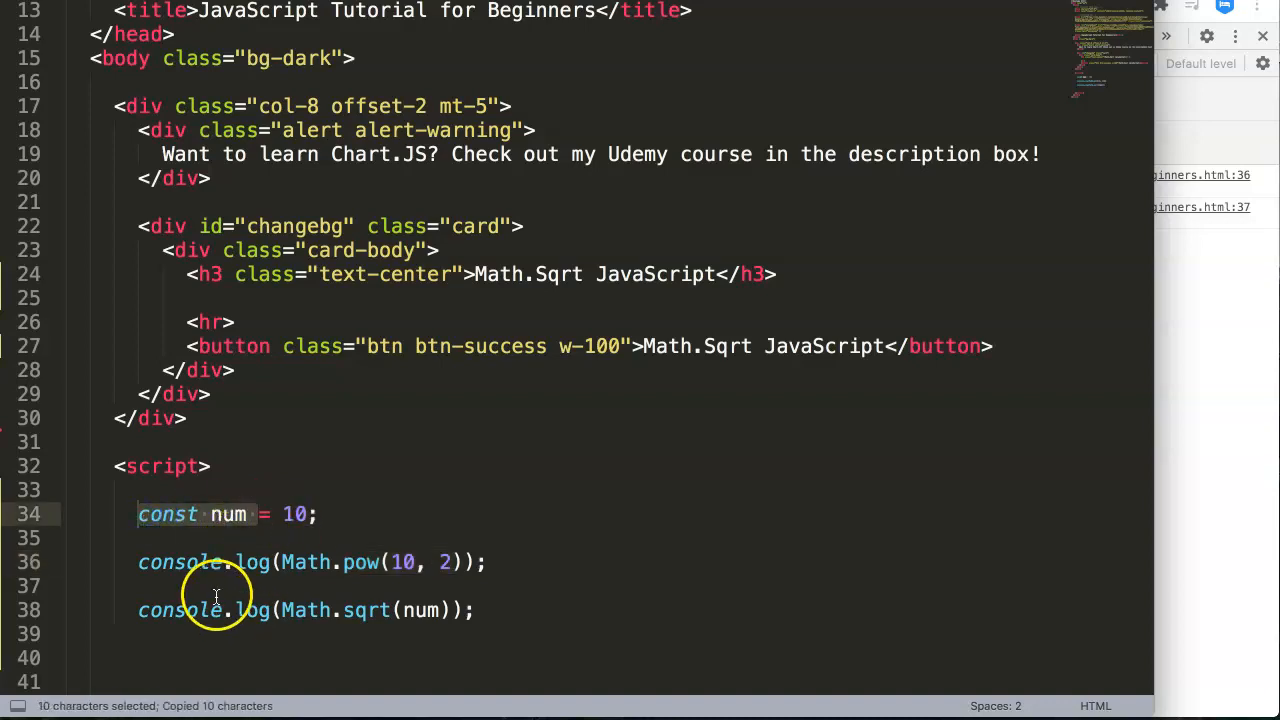
Comment out const num = 10; and define const num = Math.pow(10, 2); before the sqrt log
text(const num)
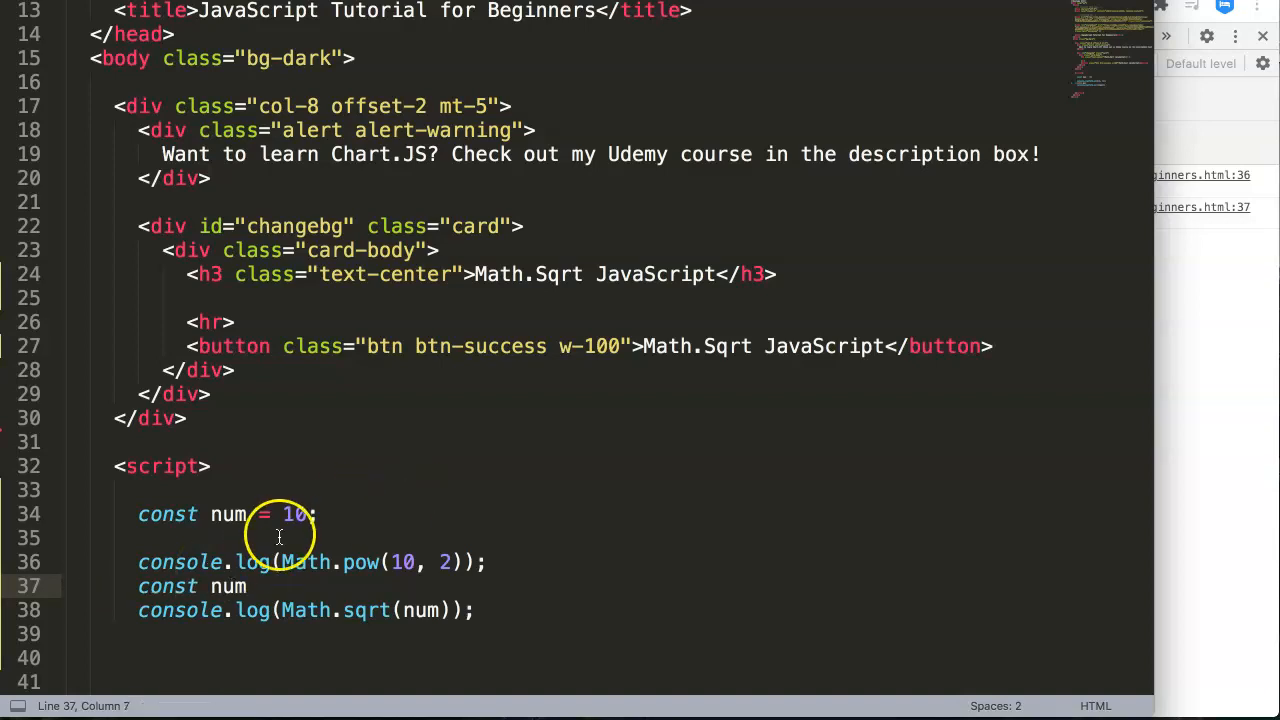
text(//)
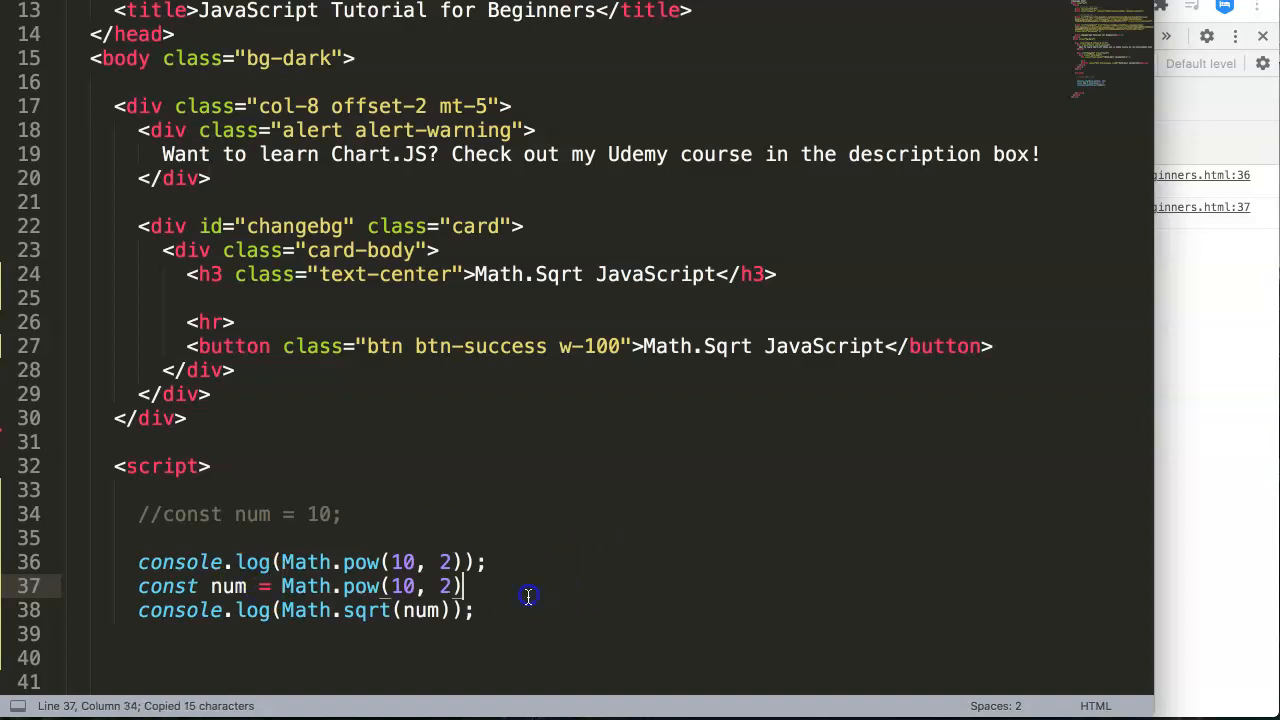
text(;)
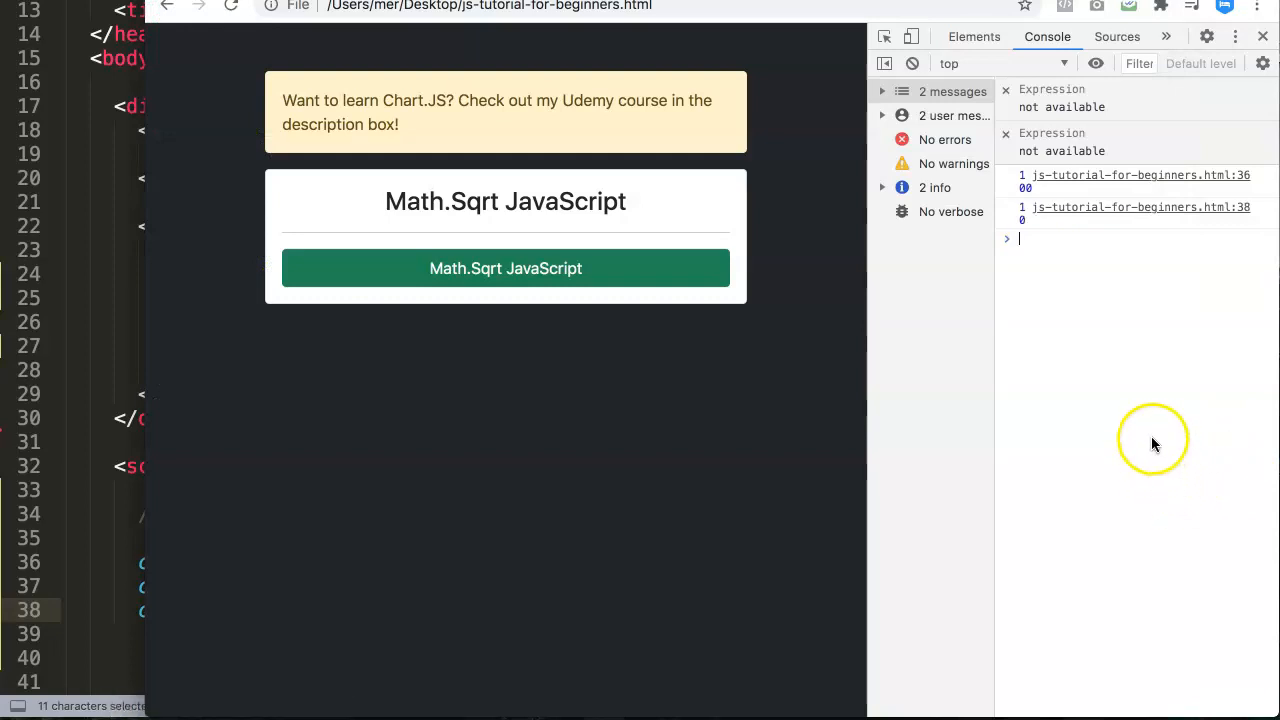
mouse_move(136, 442)
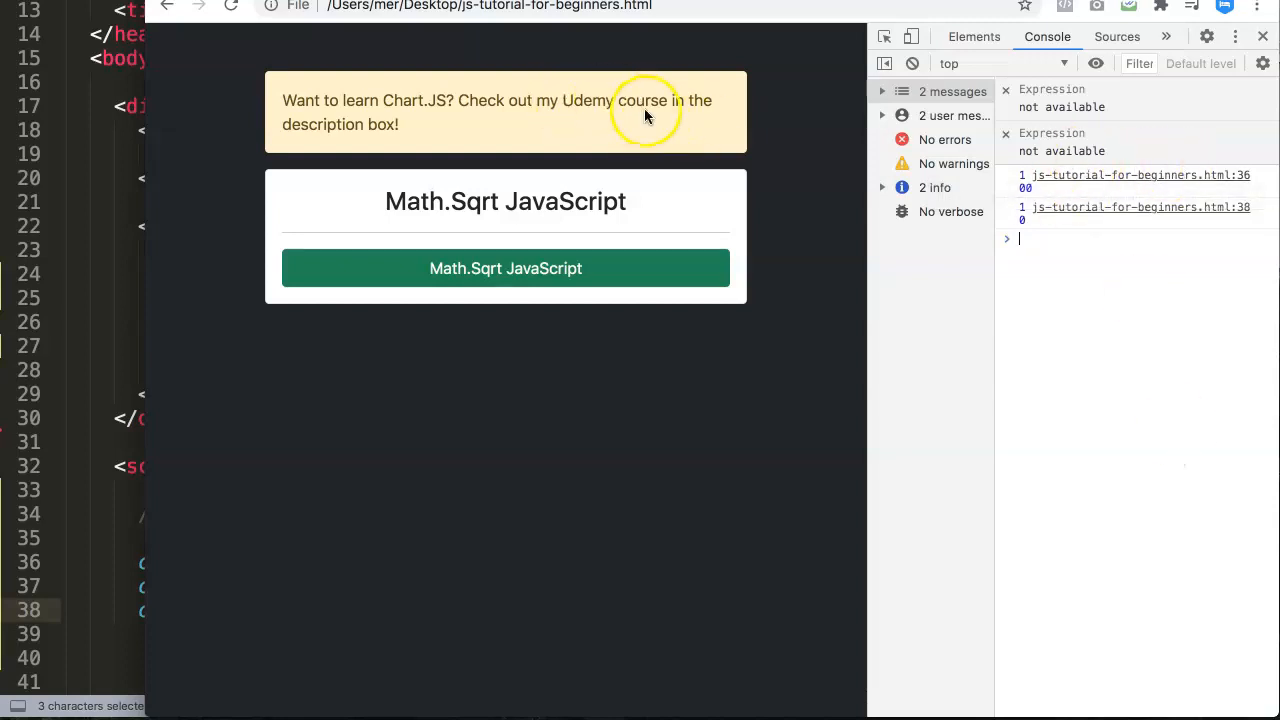
mouse_move(220, 190)
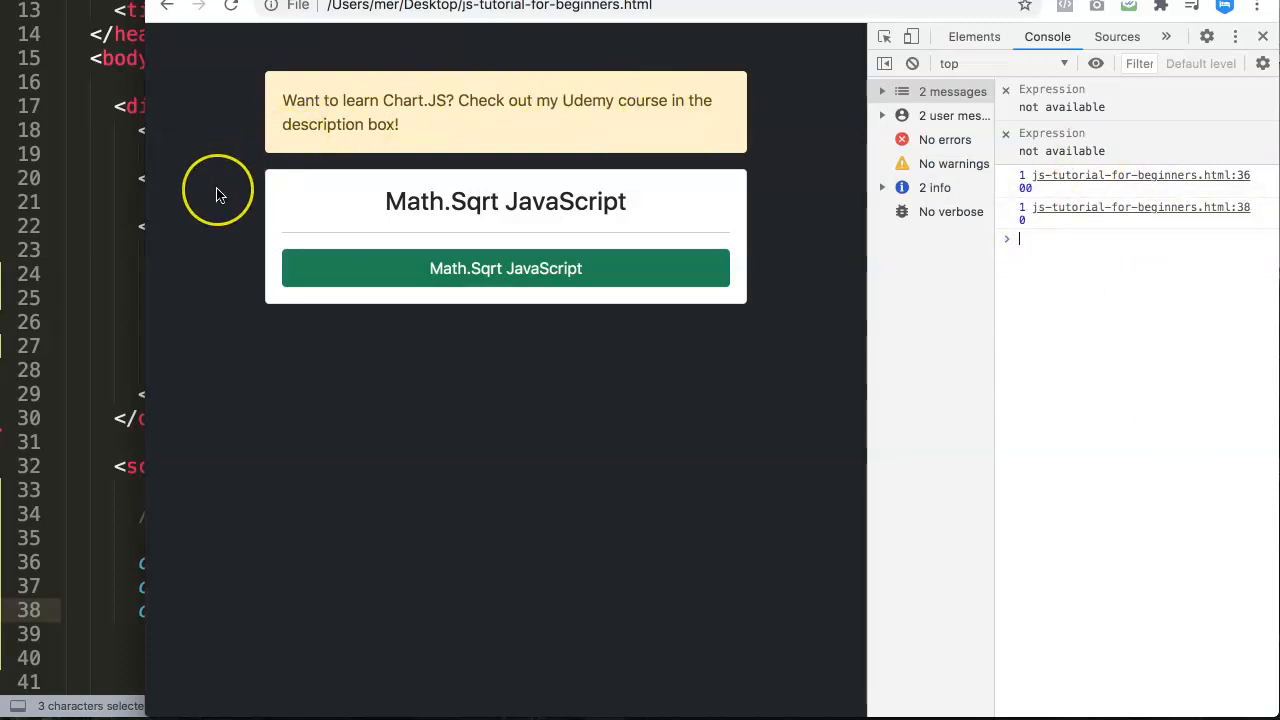